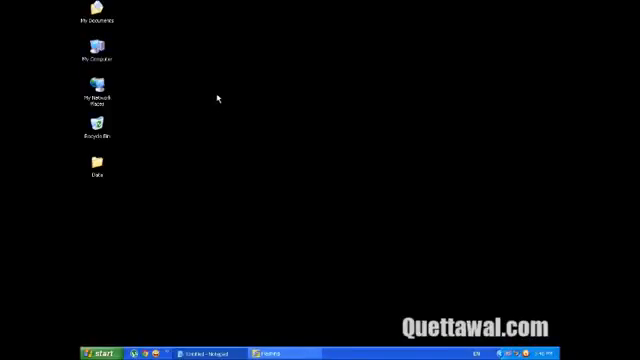
pyautogui.moveTo(276, 120)
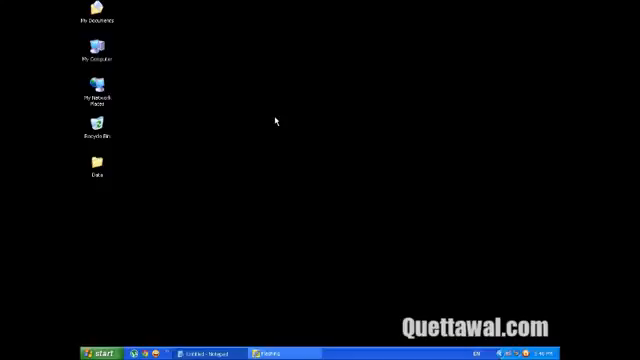
pyautogui.moveTo(270, 116)
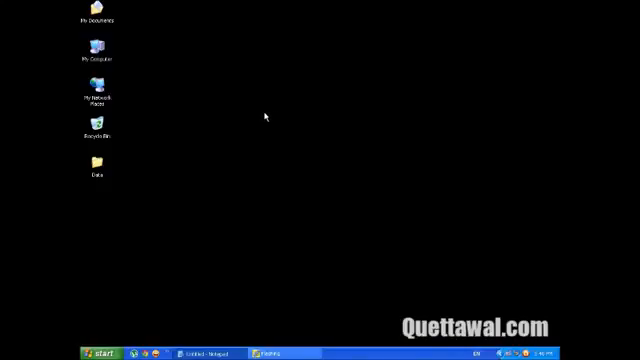
pyautogui.moveTo(224, 132)
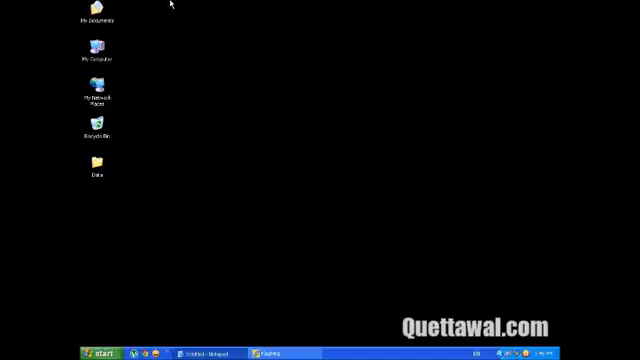
pyautogui.moveTo(358, 252)
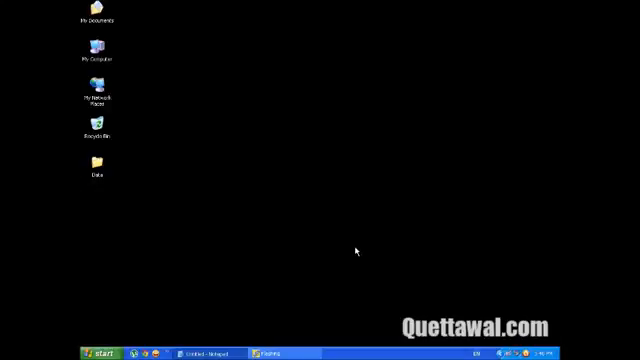
pyautogui.moveTo(348, 90)
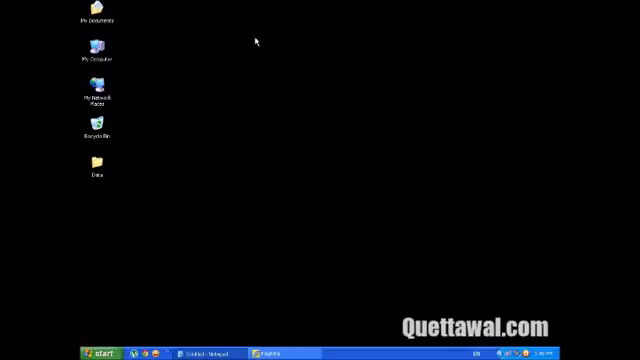
pyautogui.moveTo(220, 72)
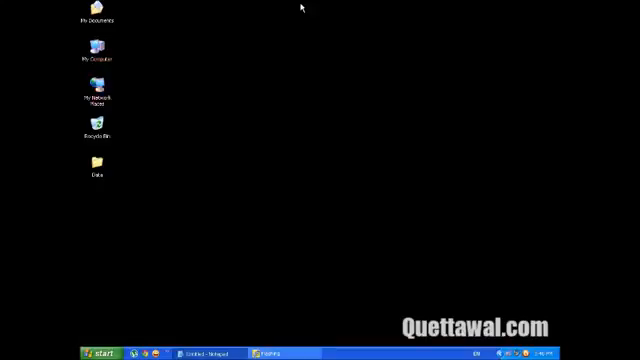
# Step: Bring up the Windows XP Start menu to locate the Run command
pyautogui.click(96, 136)
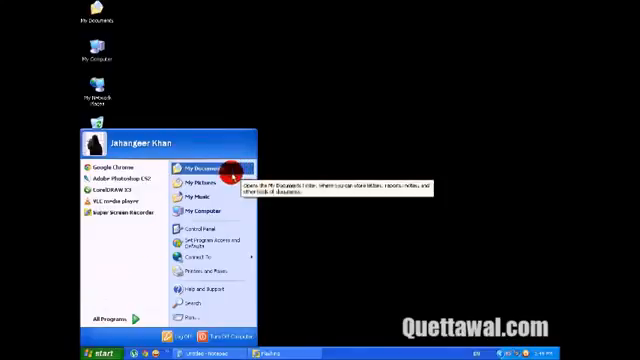
pyautogui.moveTo(200, 200)
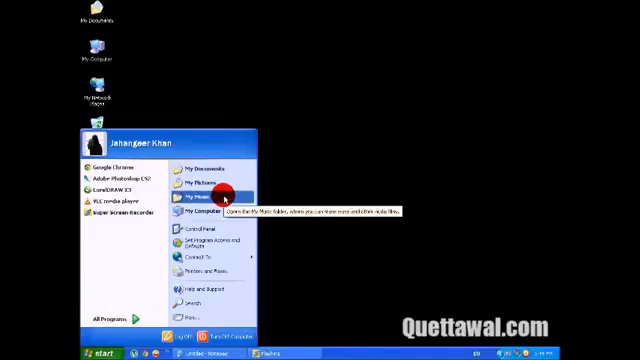
pyautogui.moveTo(198, 232)
pyautogui.write('dxdiag')
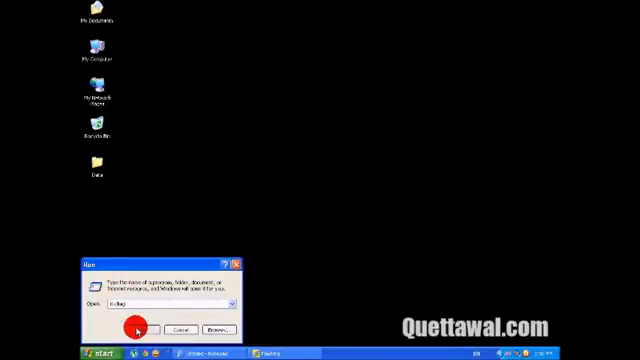
# Step: Launch dxdiag from the Run dialog so the DirectX driver-check prompt appears
pyautogui.click(150, 328)
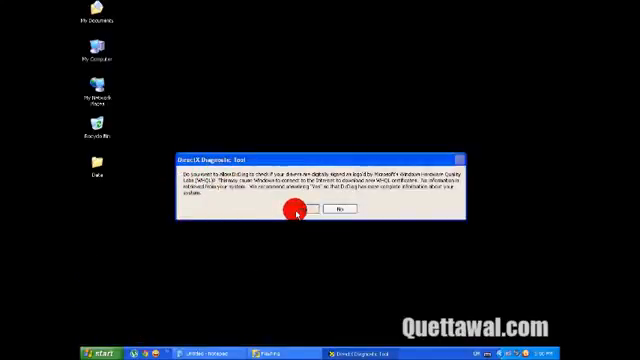
# Step: Answer Yes to the driver signature check and reach the System information summary
pyautogui.click(340, 212)
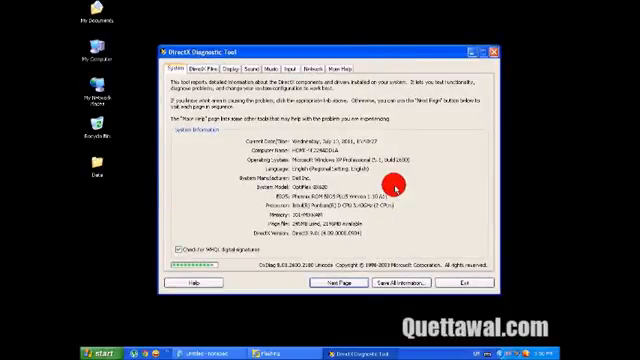
pyautogui.moveTo(390, 184)
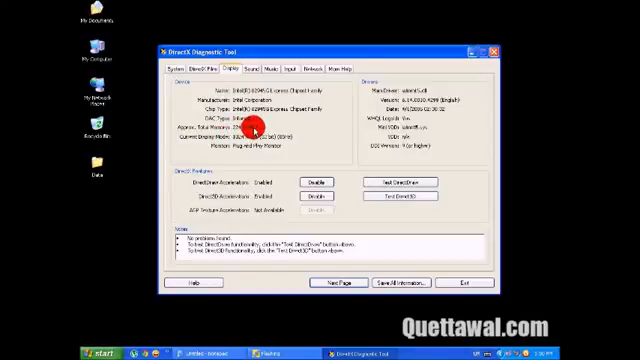
# Step: After reviewing the Display adapter details, return to the System summary
pyautogui.click(172, 68)
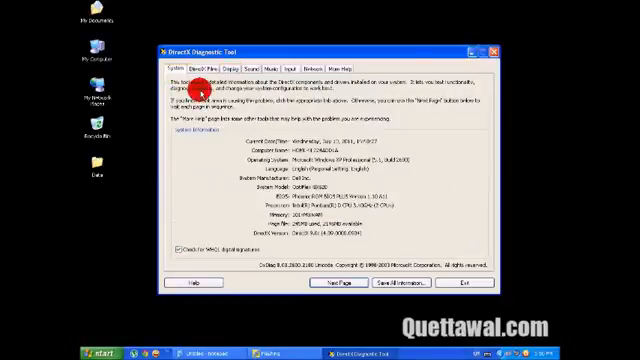